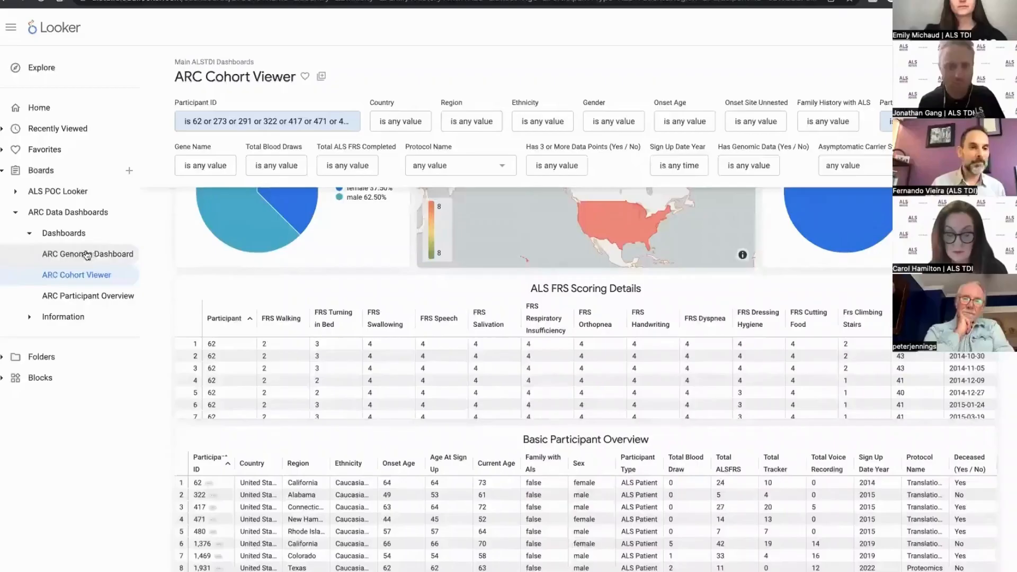
# Switch from the ARC Cohort Viewer to the ARC Genomic Dashboard via the left sidebar
pyautogui.click(88, 253)
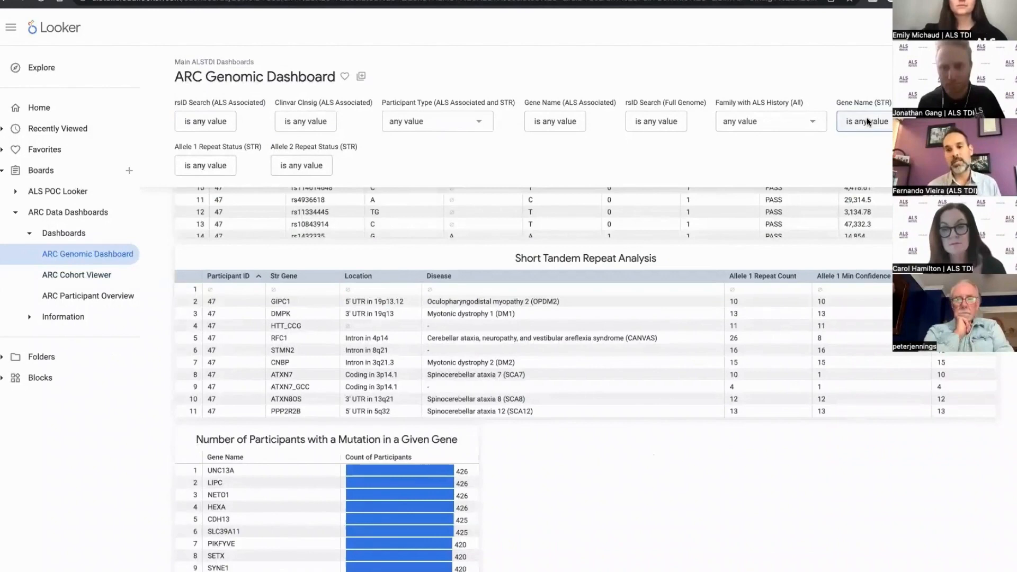
# Filter the STR gene name to C9ORF72
pyautogui.click(863, 121)
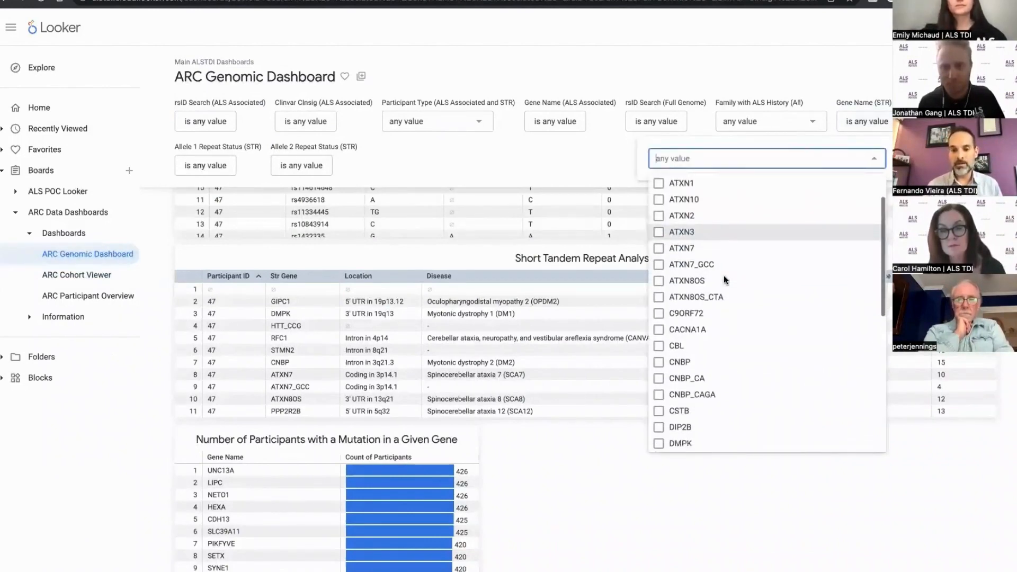
pyautogui.scroll(-3)
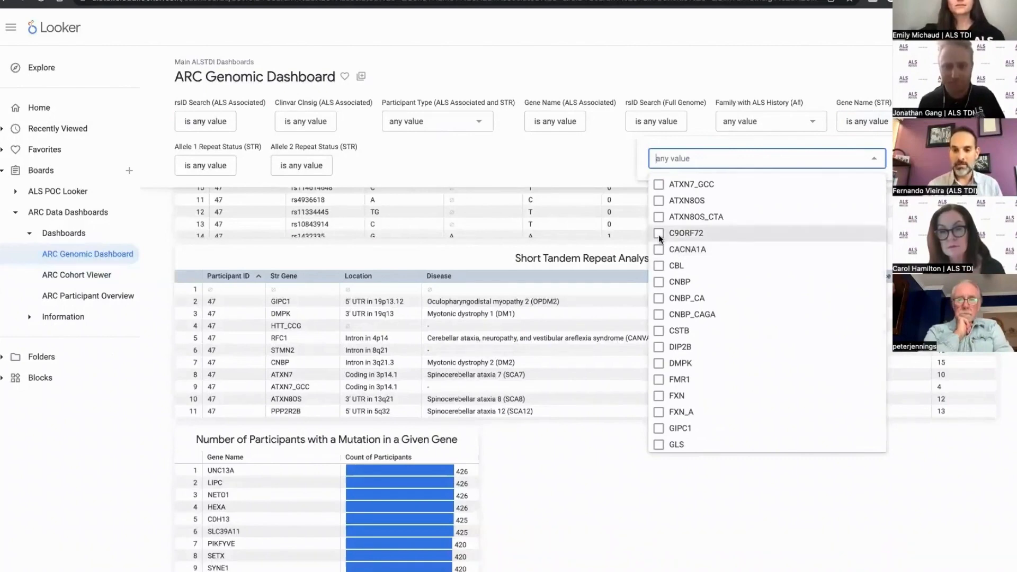
pyautogui.click(660, 233)
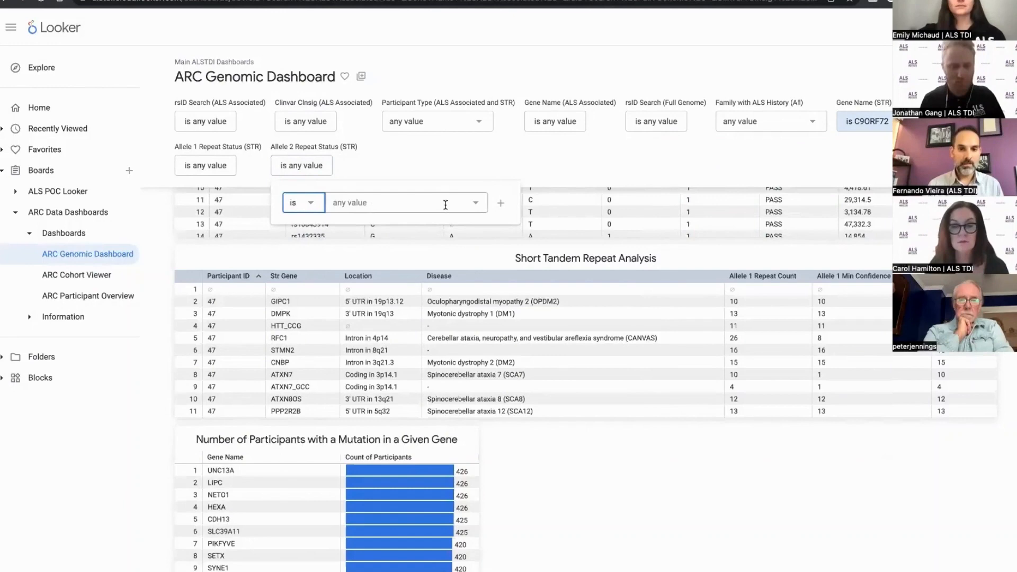
# Restrict Allele 2 Repeat Status (STR) to Pathogenic, leaving only C9ORF72 pathogenic repeat rows
pyautogui.click(403, 202)
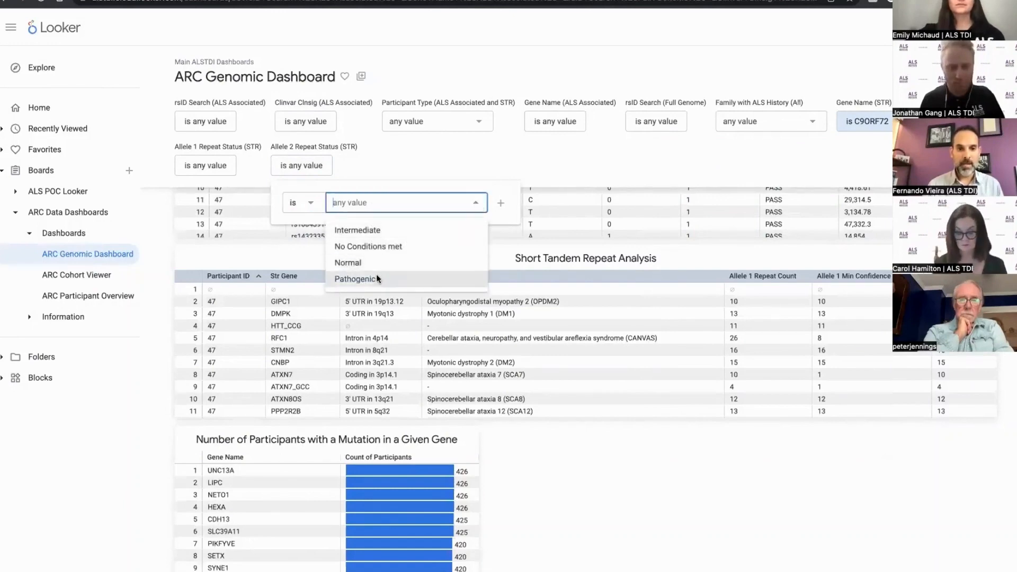
pyautogui.click(356, 279)
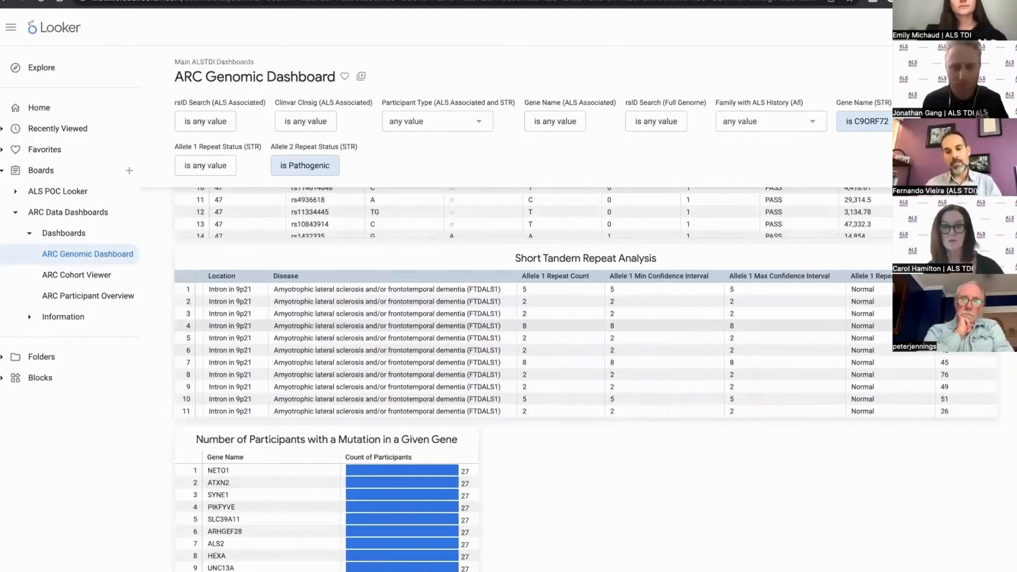
# Review the Short Tandem Repeat Analysis table, then return to the ARC Cohort Viewer dashboard
pyautogui.hscroll(3)
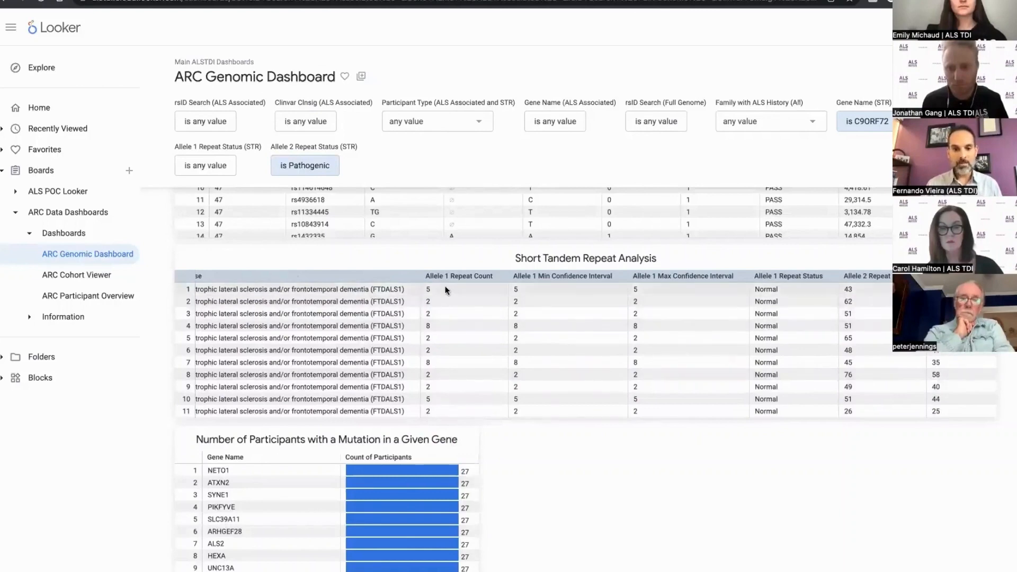
pyautogui.moveTo(441, 351)
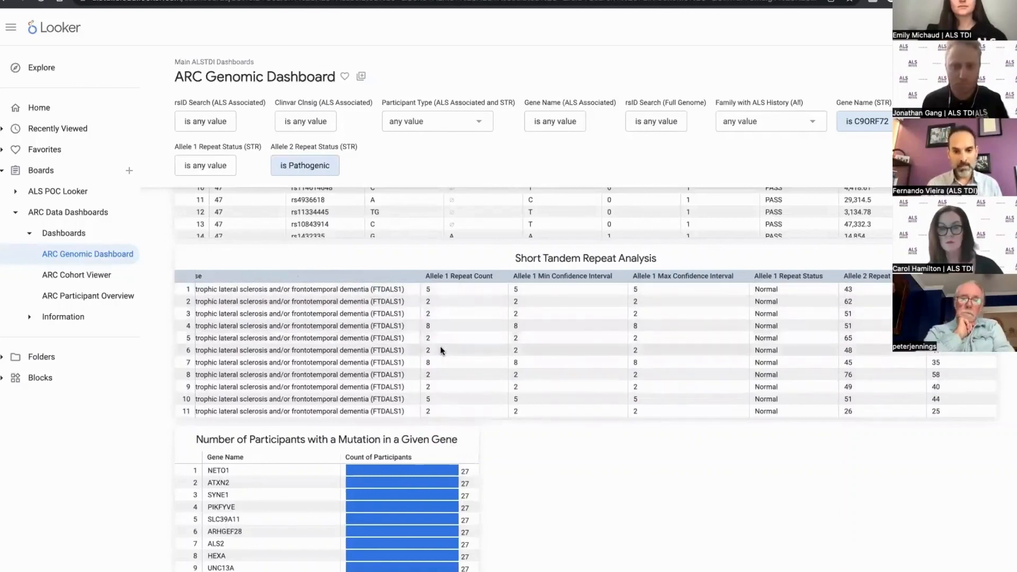
pyautogui.moveTo(782, 340)
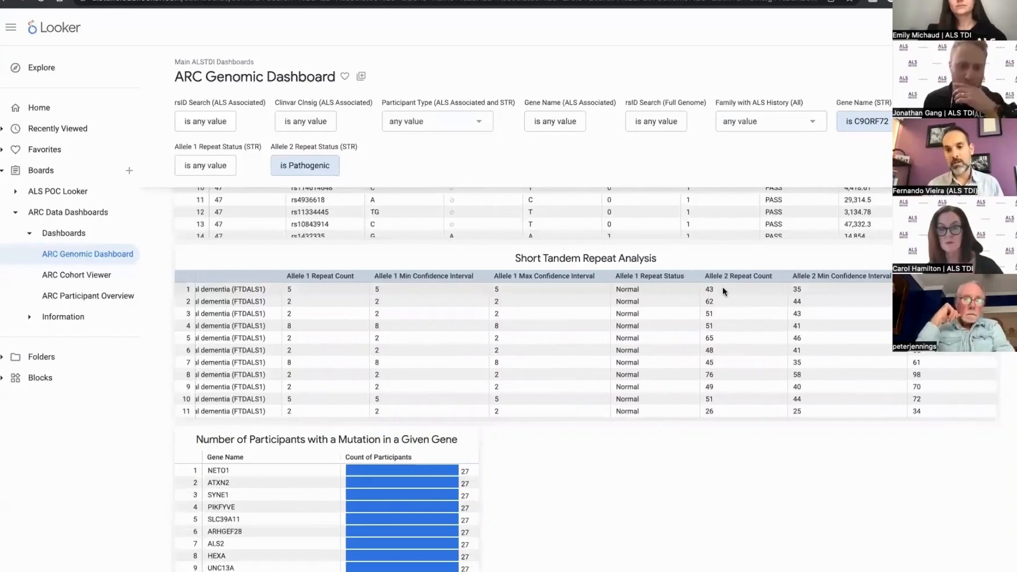
pyautogui.moveTo(731, 355)
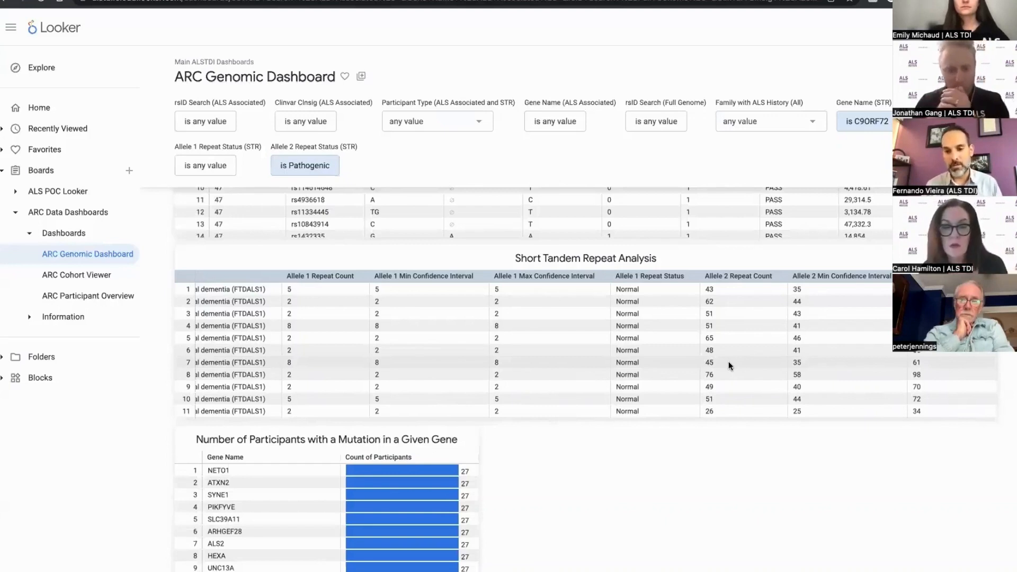
pyautogui.scroll(-3)
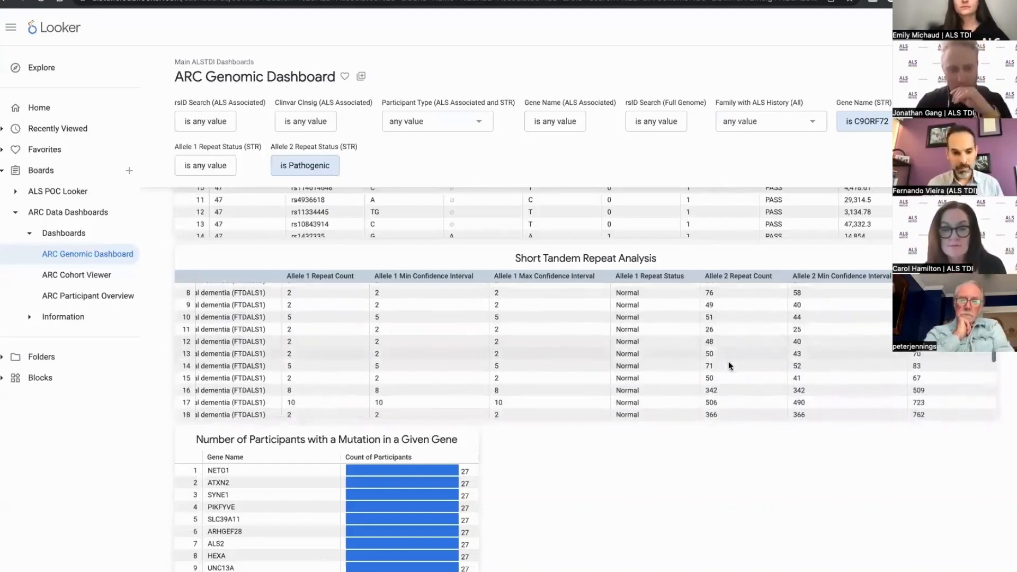
pyautogui.scroll(-3)
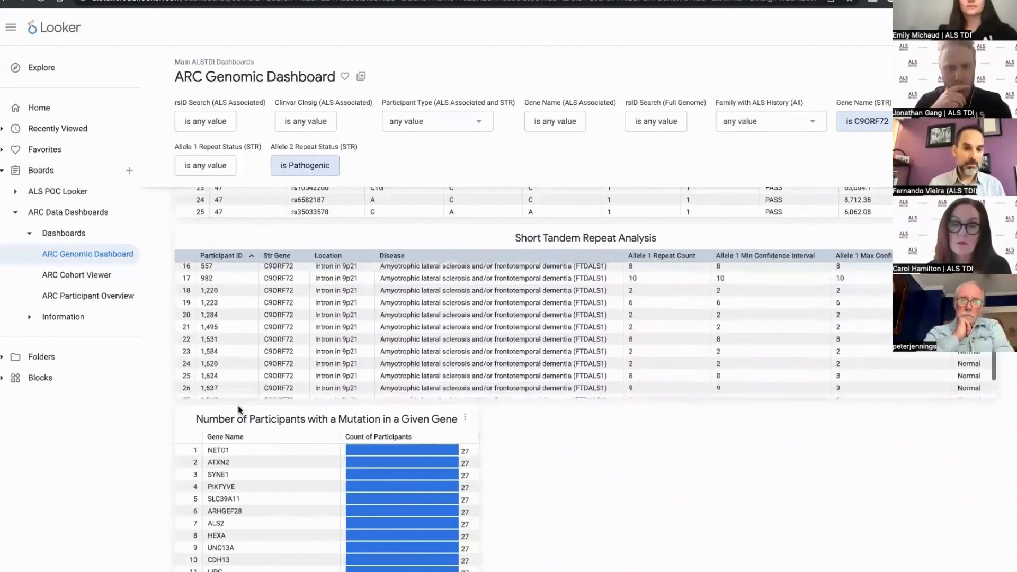
pyautogui.scroll(-3)
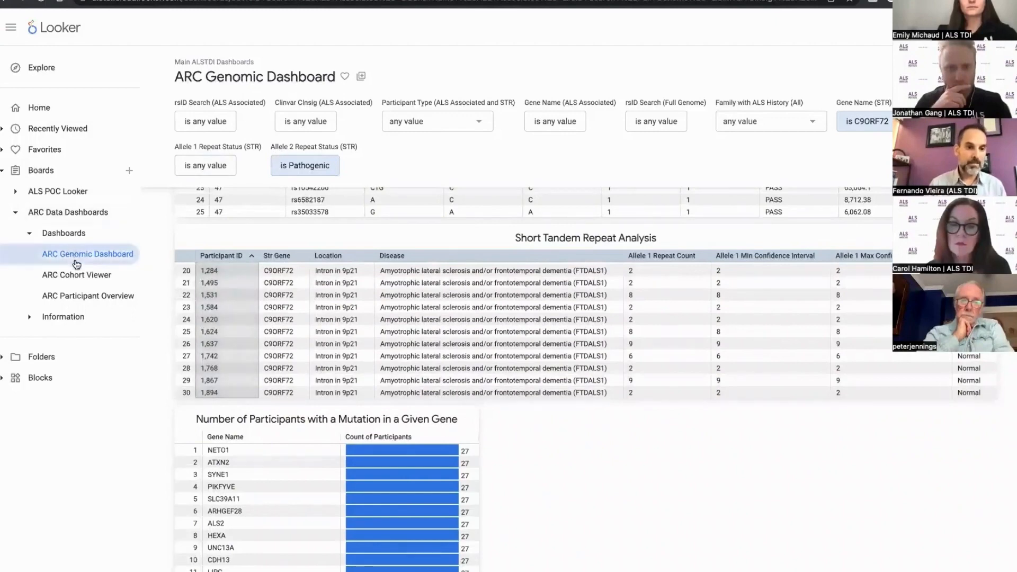
pyautogui.click(76, 275)
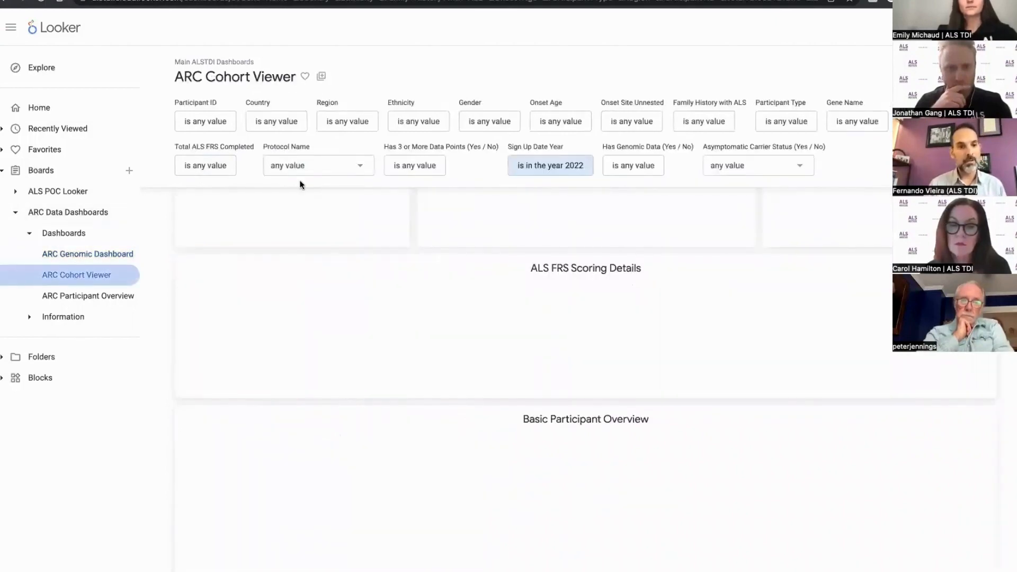
# Limit the Participant Type filter to ALS Patient
pyautogui.click(317, 165)
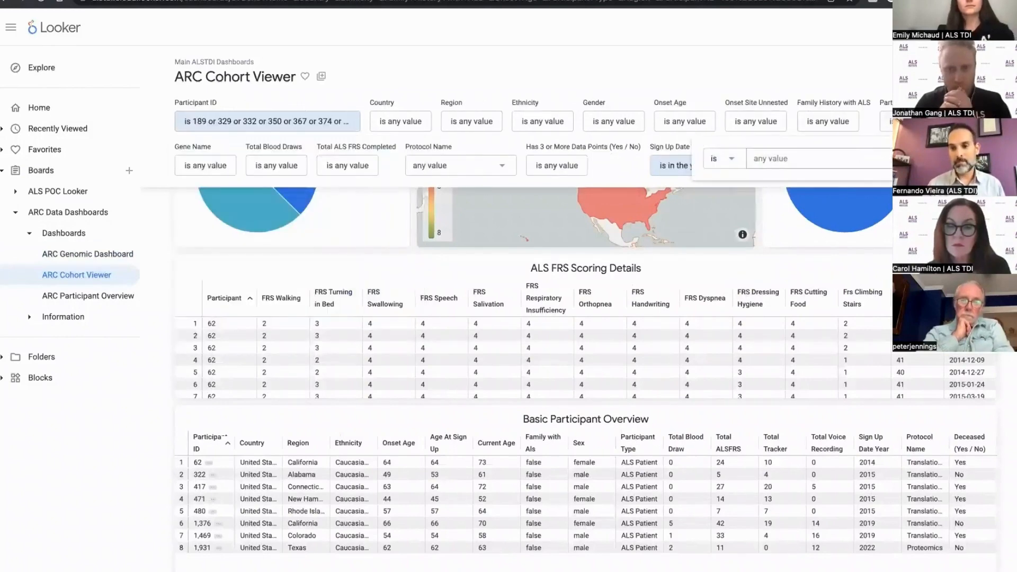
pyautogui.click(817, 158)
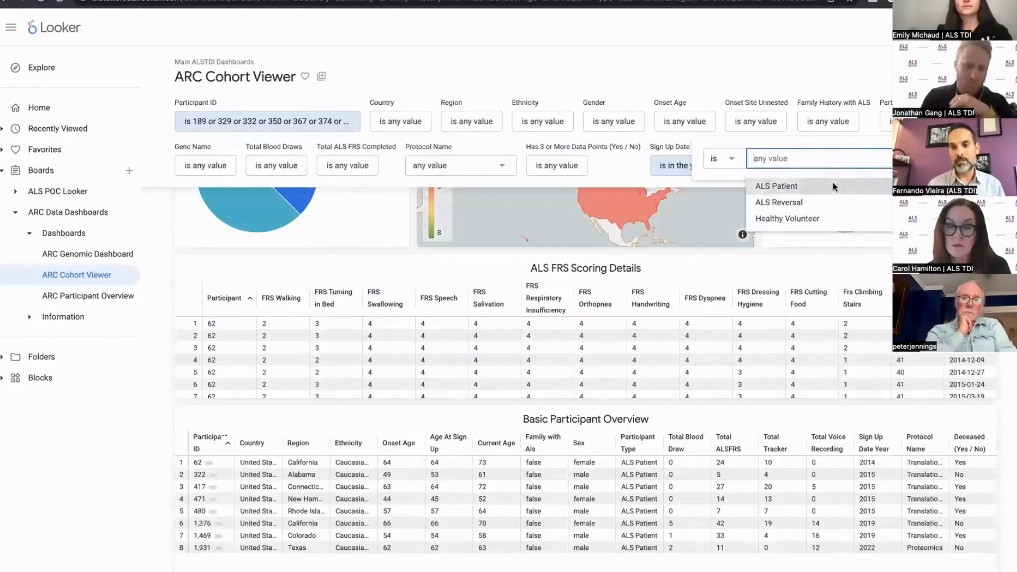
pyautogui.click(776, 186)
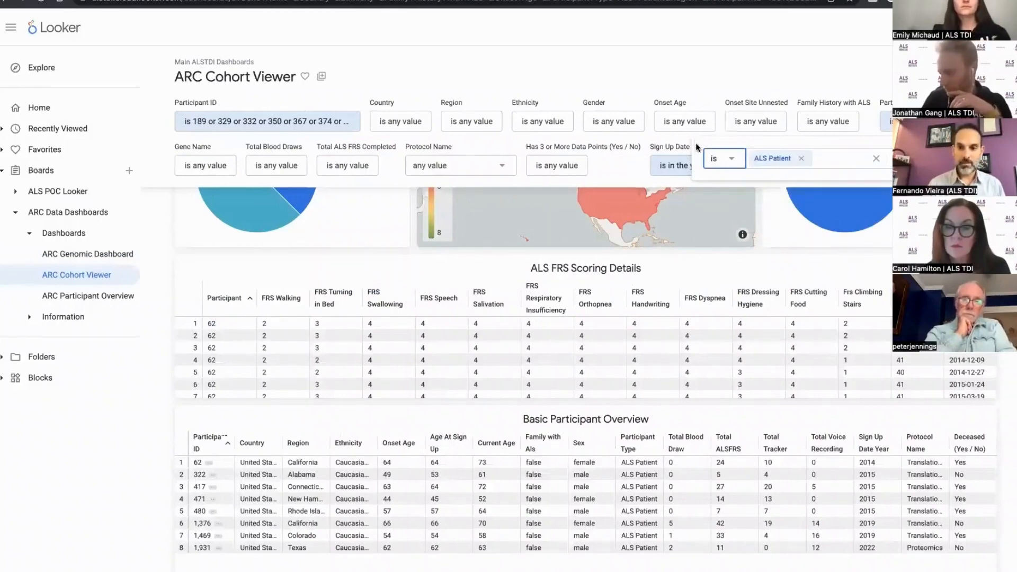
pyautogui.click(692, 165)
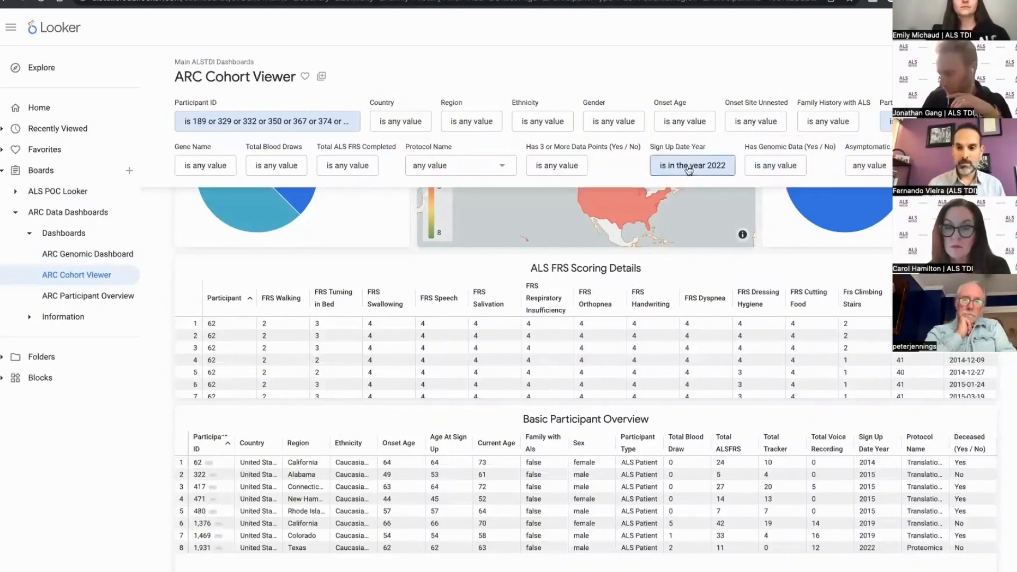
# Change the Sign Up Date Year condition to 'is any time' so every sign-up year is included
pyautogui.click(692, 165)
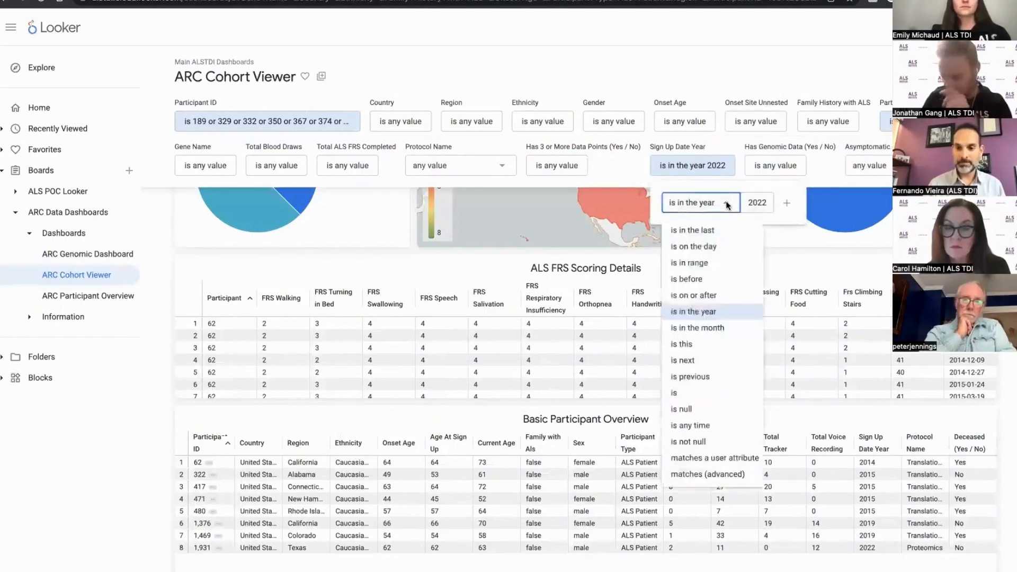
pyautogui.click(690, 425)
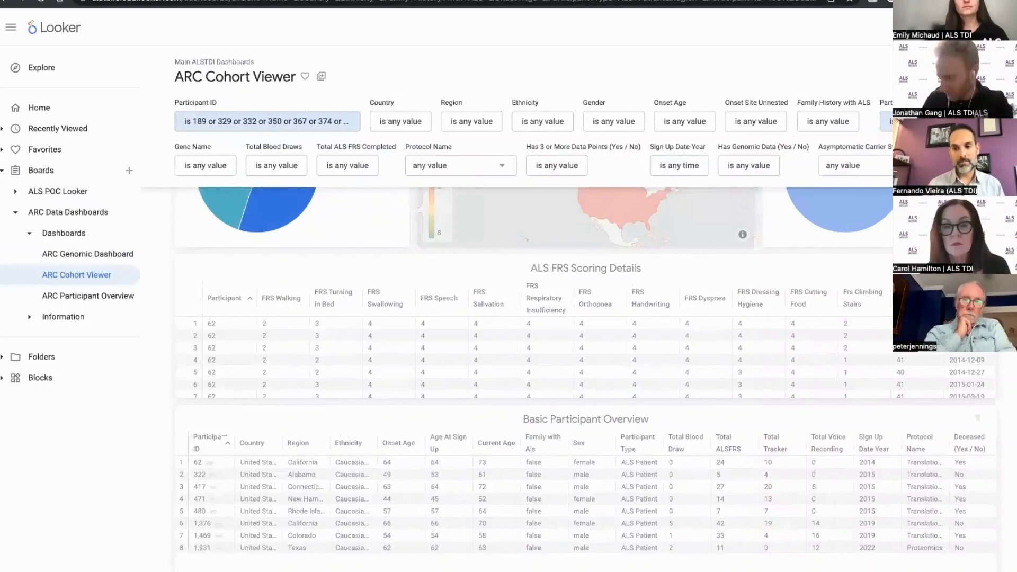
pyautogui.scroll(-3)
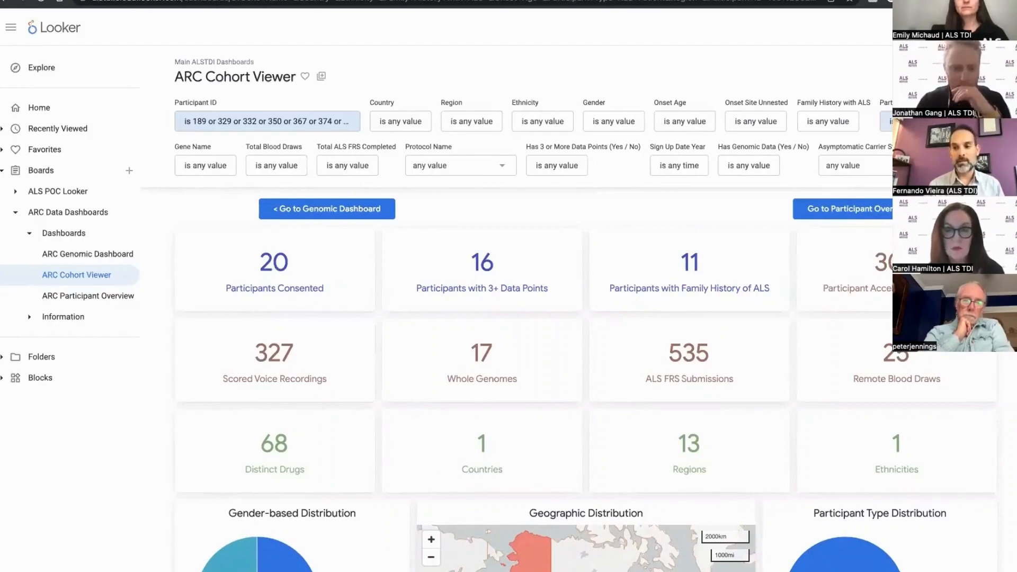
# Scroll through the refreshed summary tiles and distribution charts showing the 55% female, 45% male split
pyautogui.scroll(-3)
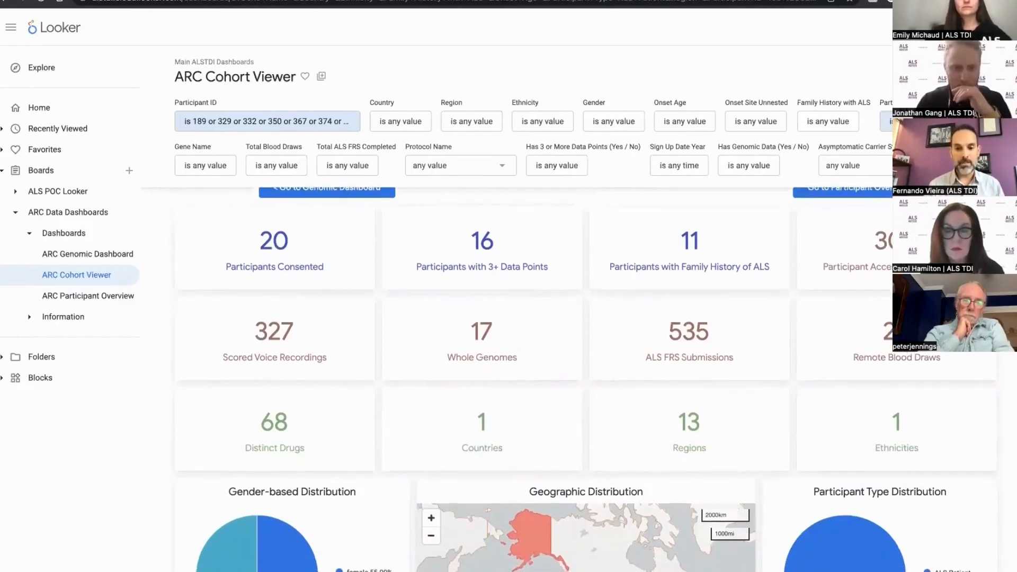
pyautogui.scroll(-3)
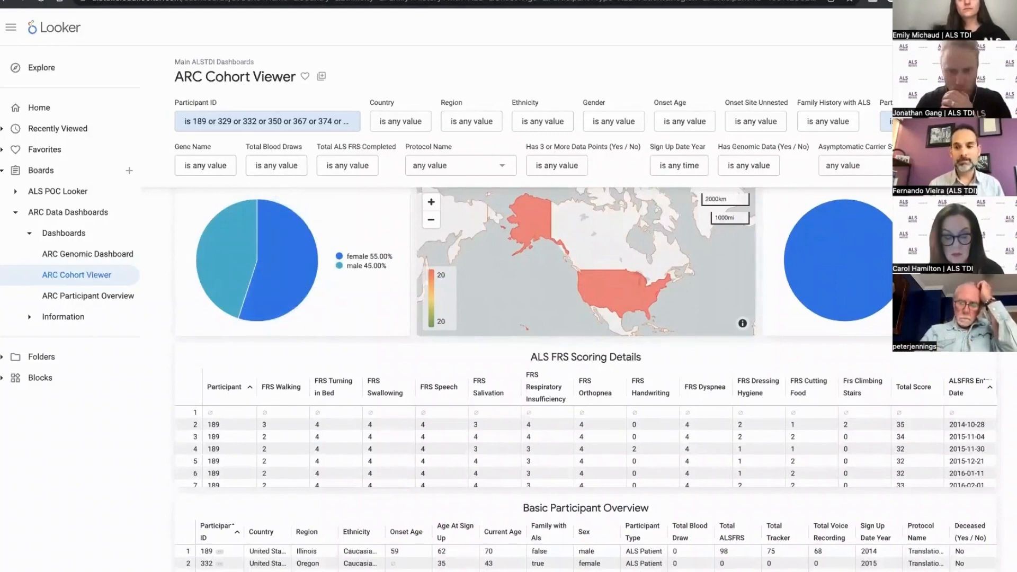
pyautogui.scroll(-3)
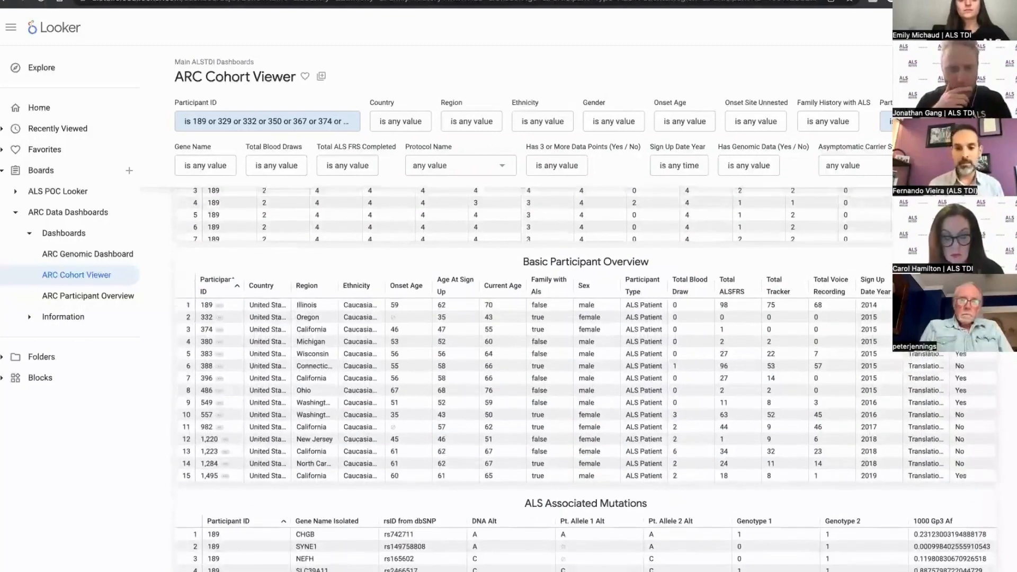
pyautogui.scroll(-3)
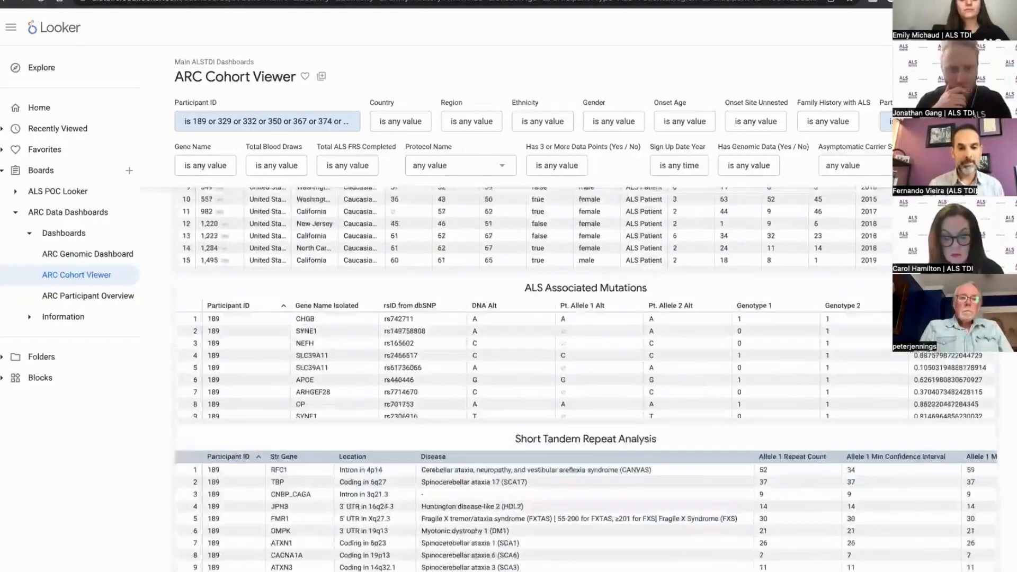
pyautogui.scroll(-3)
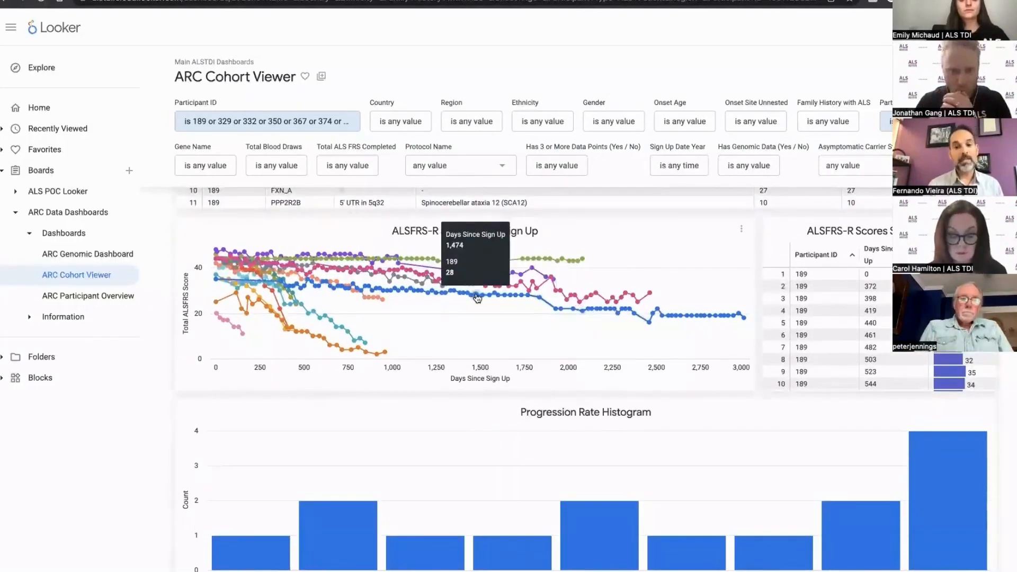
pyautogui.moveTo(230, 324)
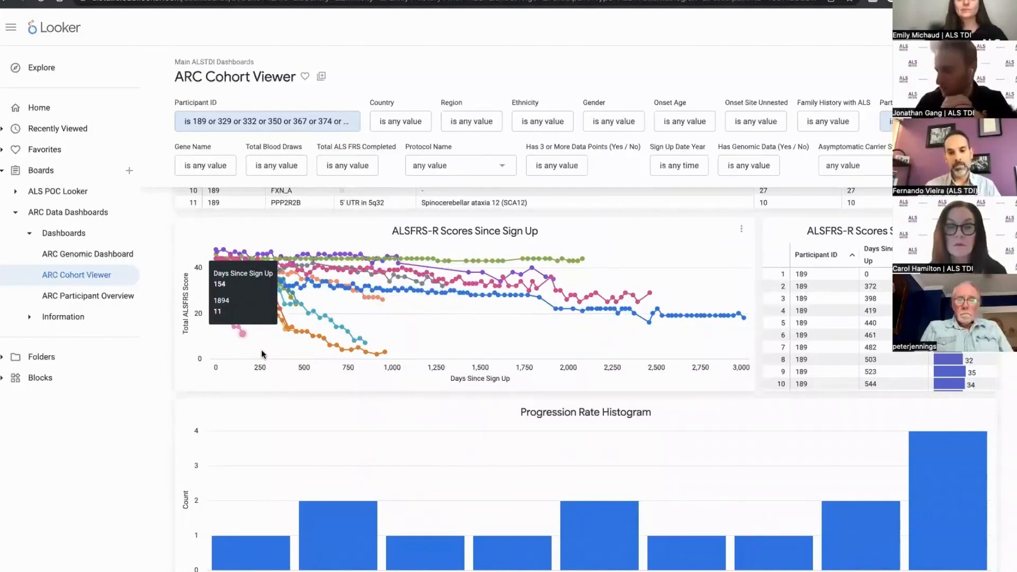
pyautogui.moveTo(324, 272)
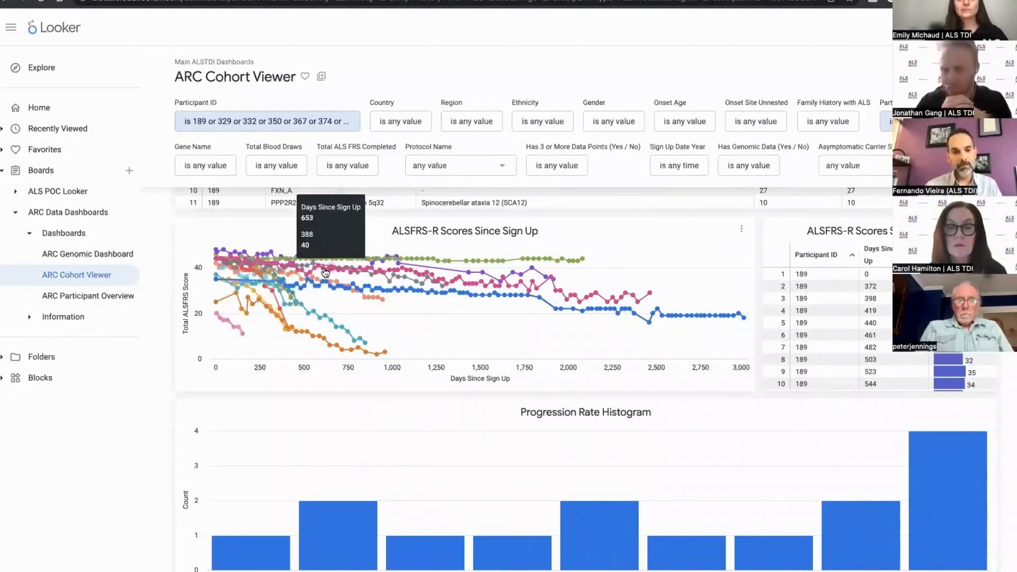
pyautogui.moveTo(259, 291)
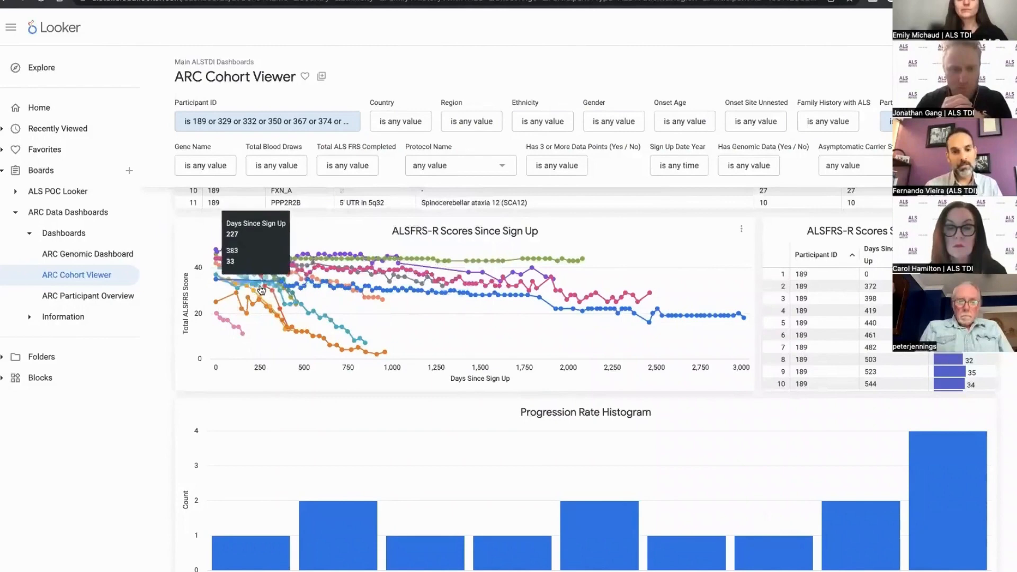